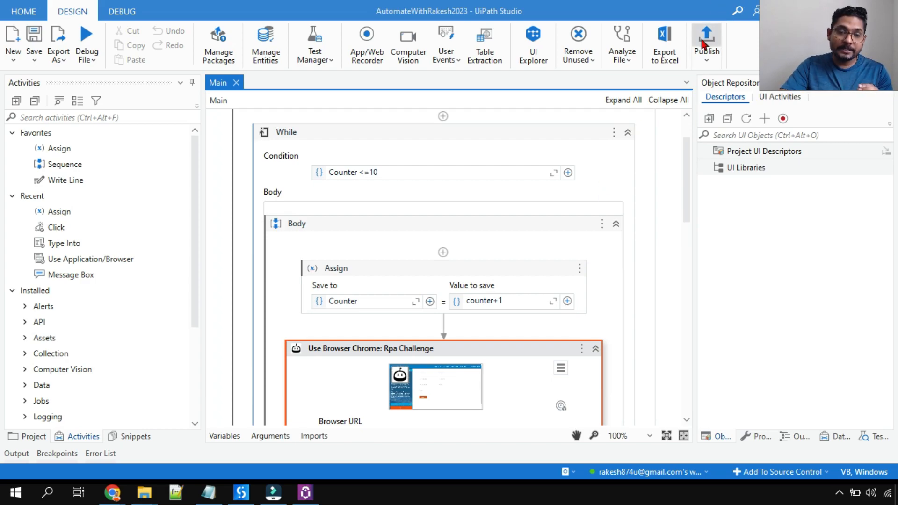
pyautogui.moveTo(706, 43)
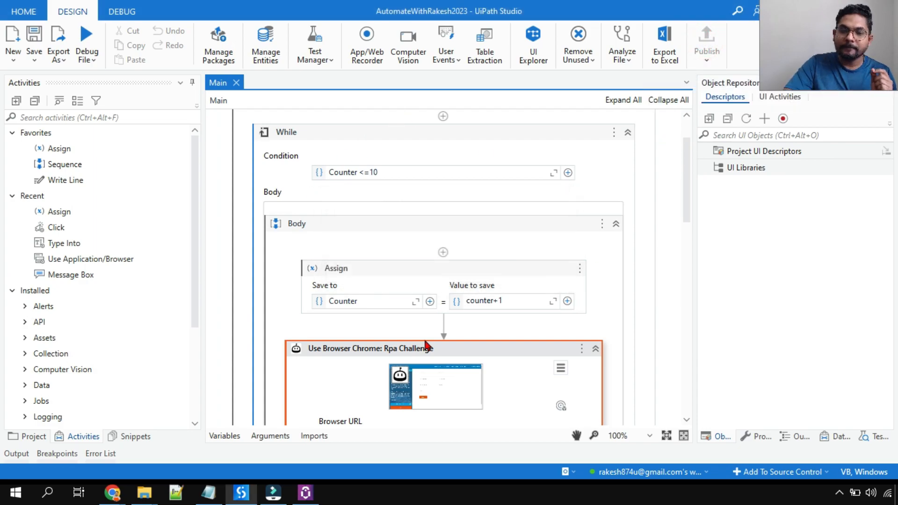
# - Start publishing the process and switch the publish target from Orchestrator to a Custom location
pyautogui.click(707, 43)
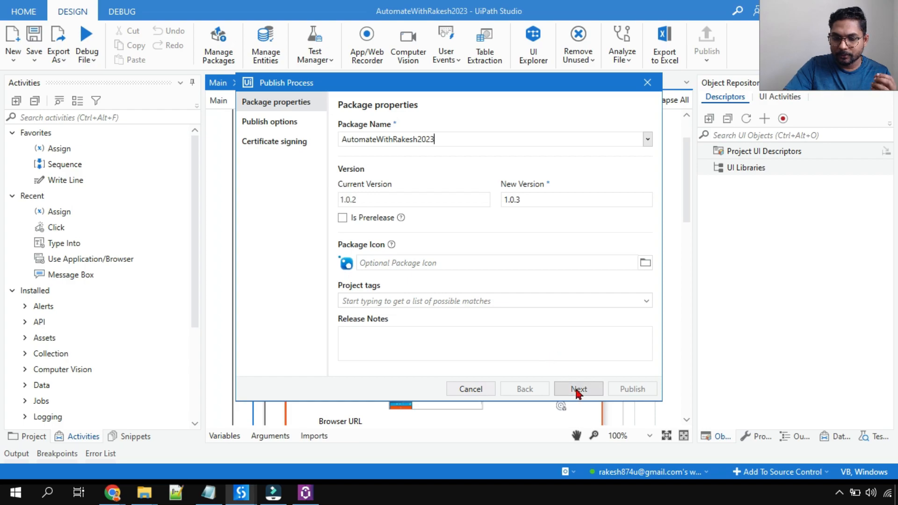
pyautogui.click(578, 389)
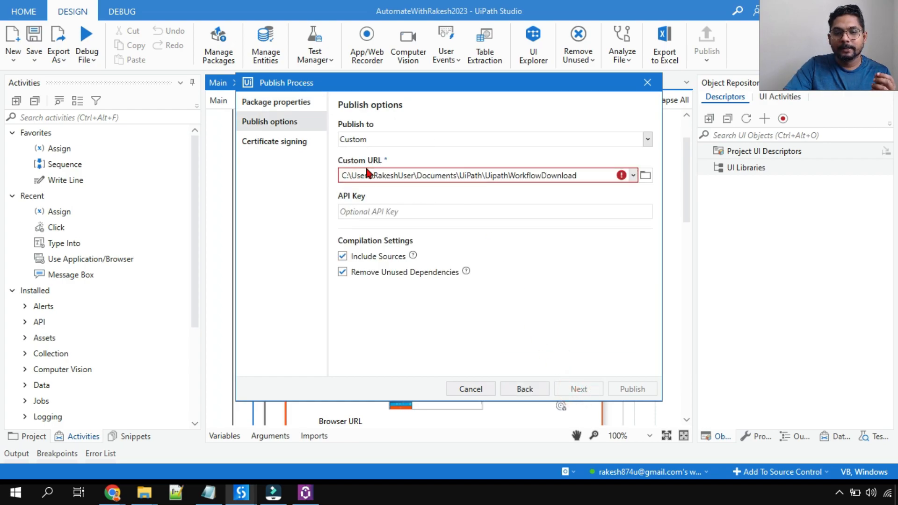
pyautogui.click(494, 140)
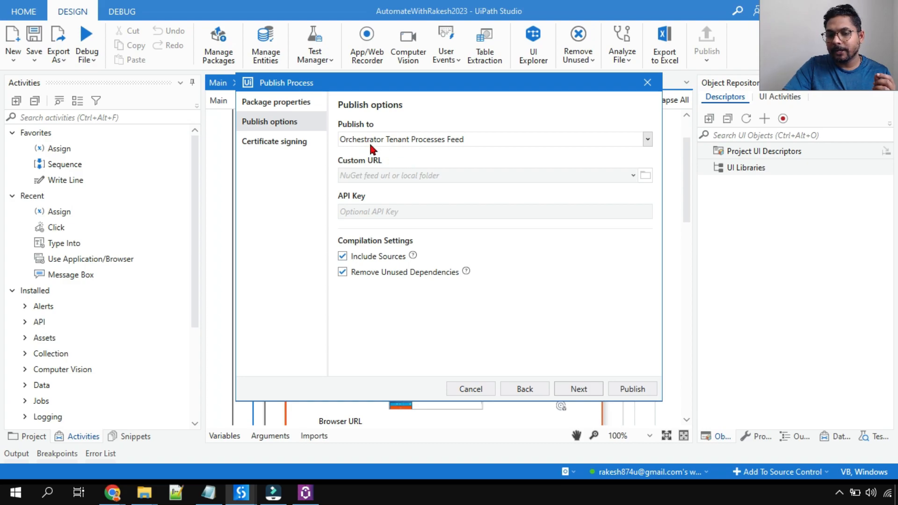
pyautogui.moveTo(479, 151)
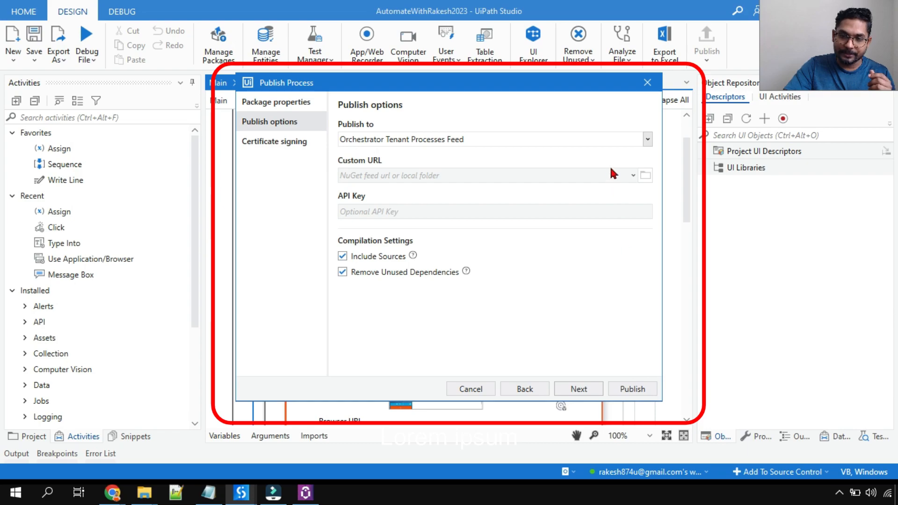
pyautogui.click(647, 139)
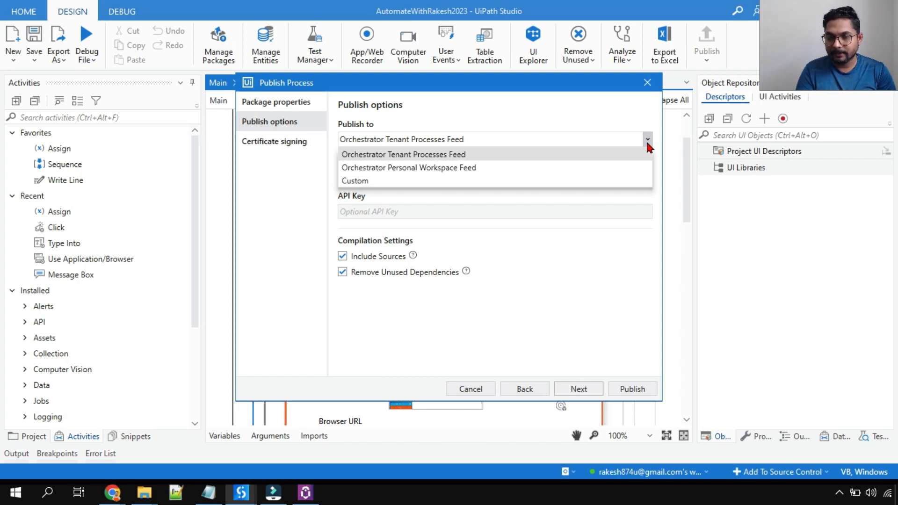
pyautogui.moveTo(366, 189)
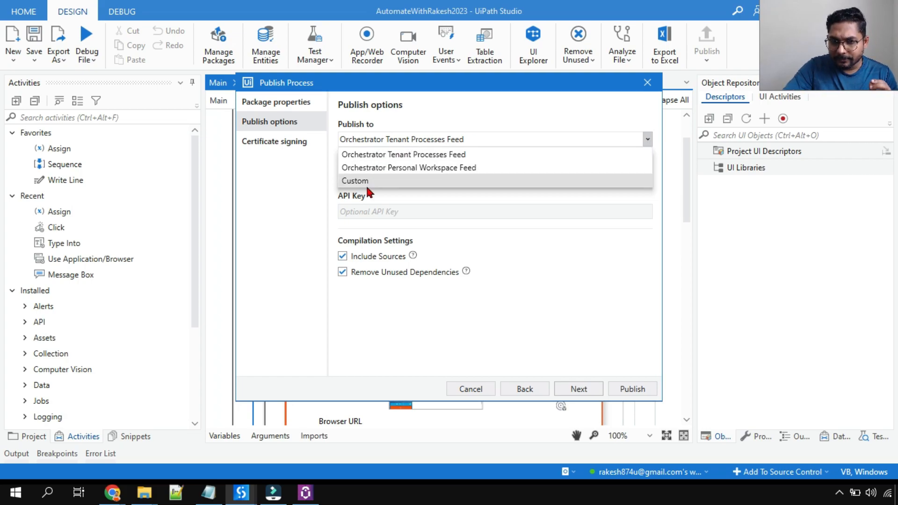
pyautogui.click(355, 180)
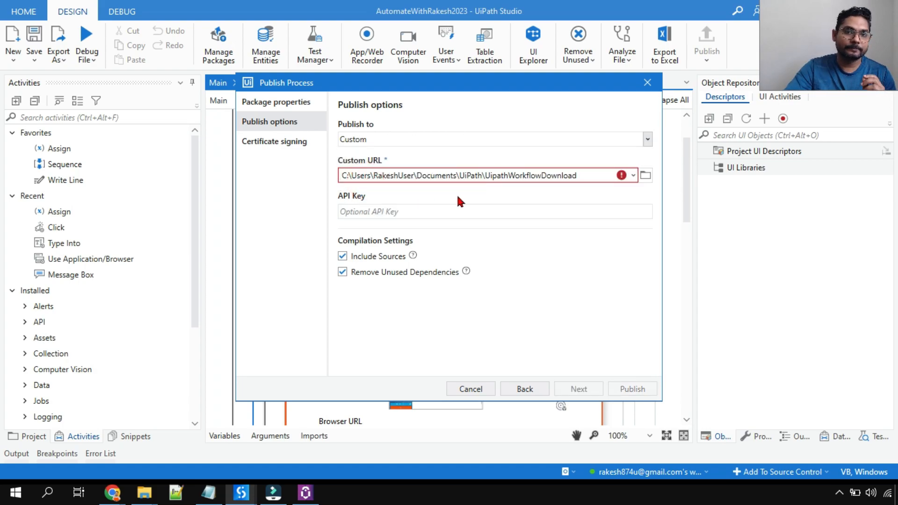
pyautogui.moveTo(627, 184)
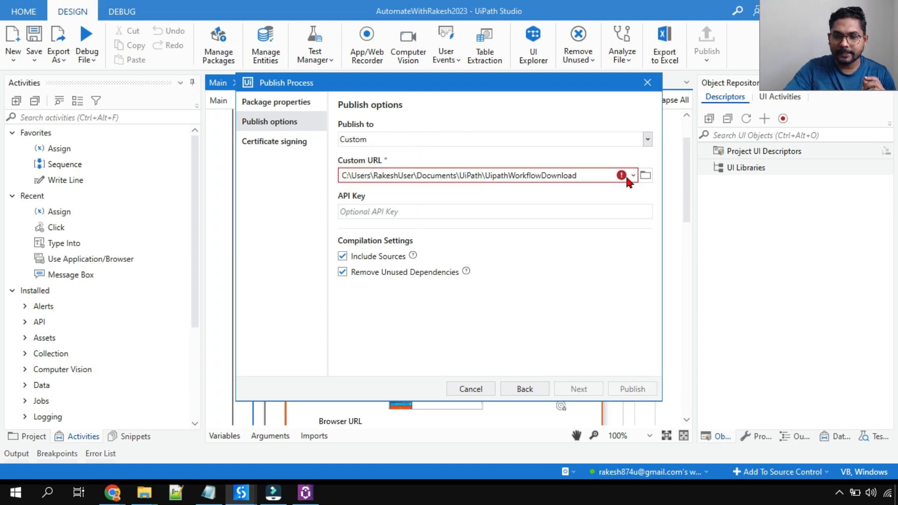
# - Create folder UipathDowloadPackageLocally under Documents\UiPath and select it as the publish destination
pyautogui.click(645, 175)
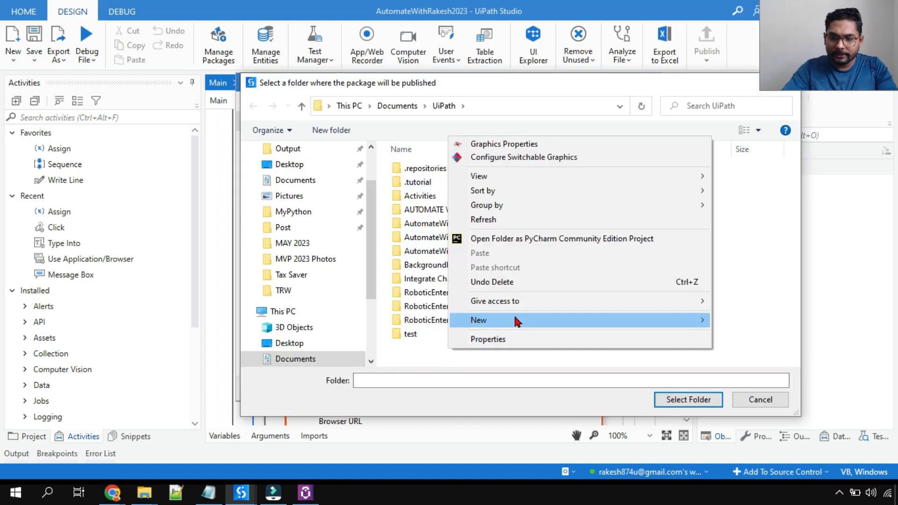
pyautogui.moveTo(498, 205)
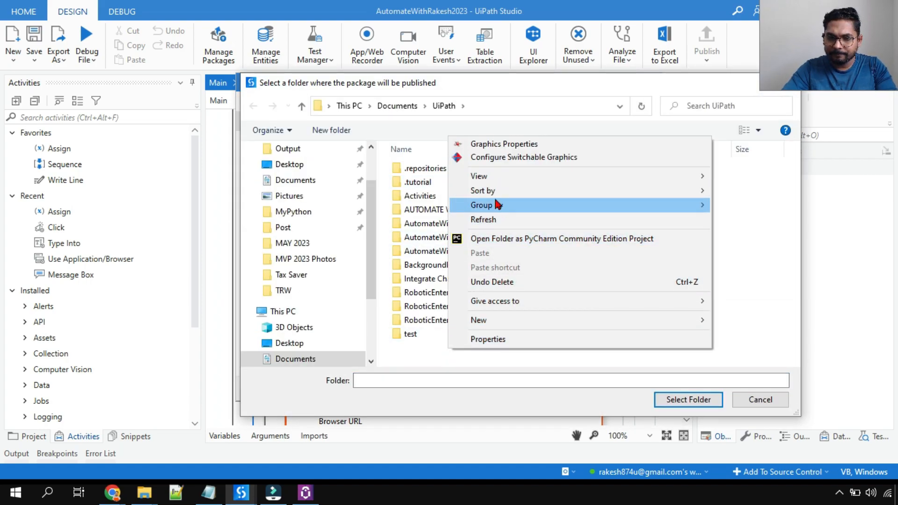
pyautogui.click(479, 320)
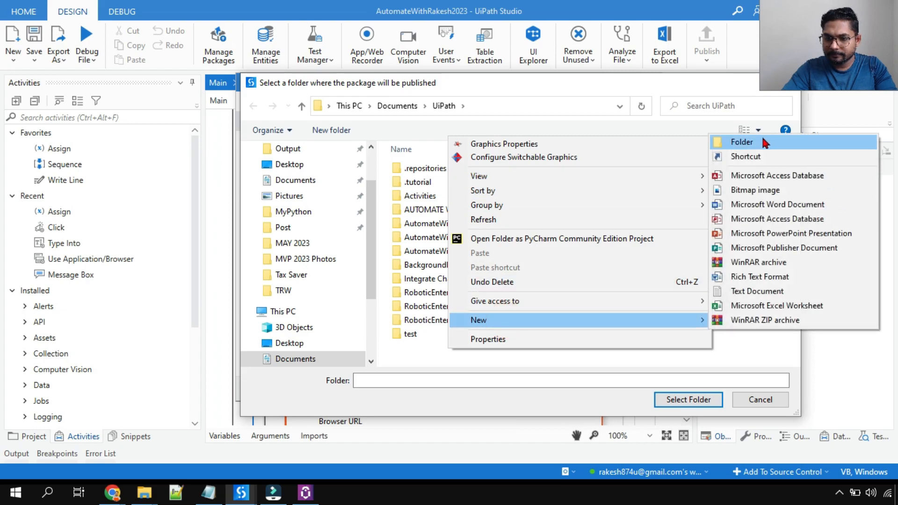
pyautogui.click(742, 142)
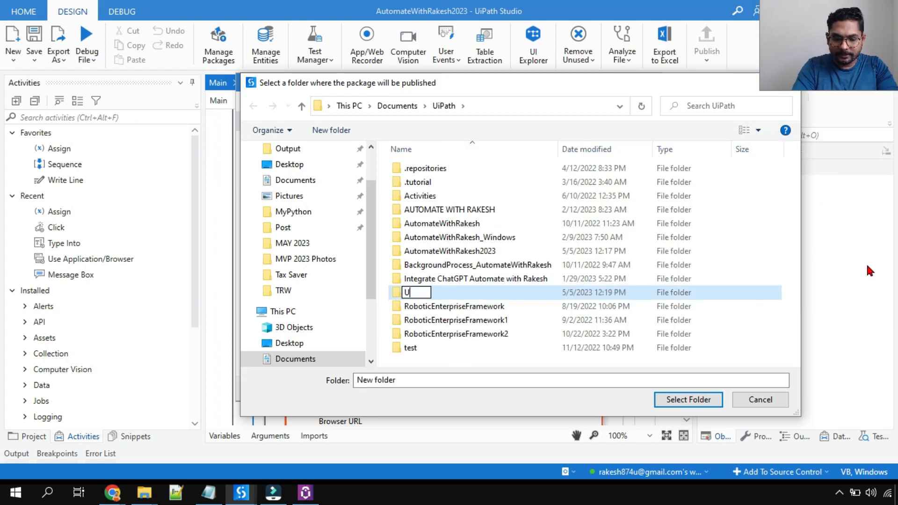
pyautogui.write('ipathDow')
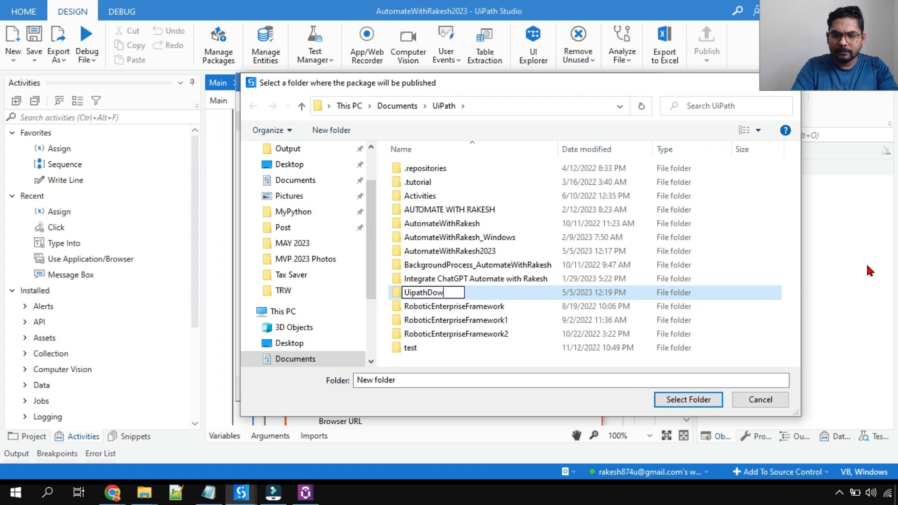
pyautogui.write('loadP')
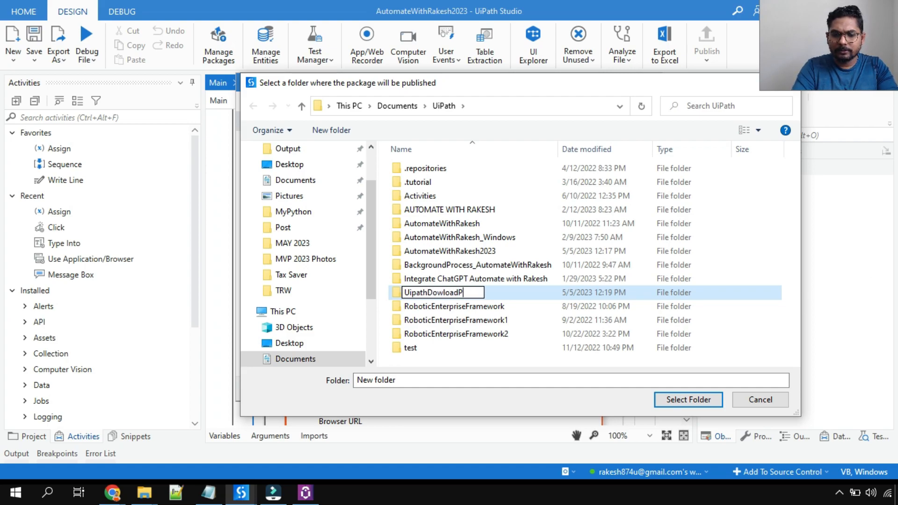
pyautogui.write('ackageLocally')
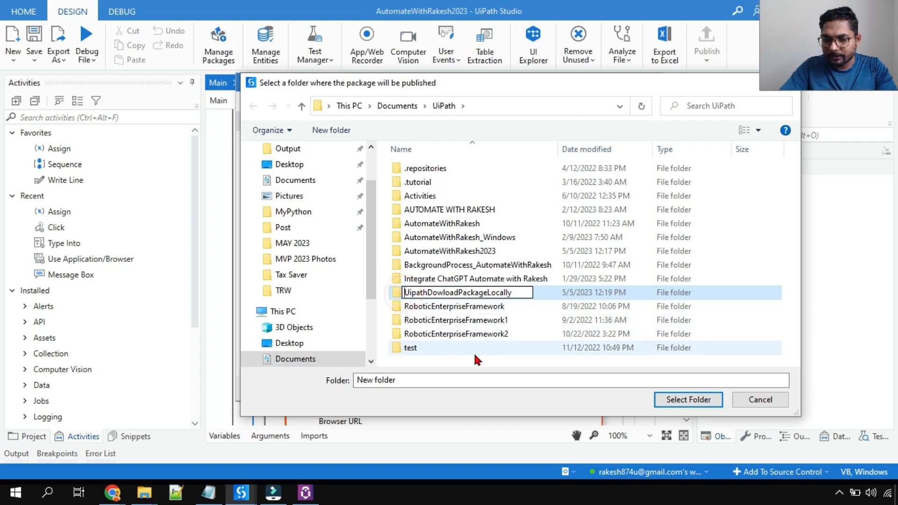
pyautogui.click(410, 333)
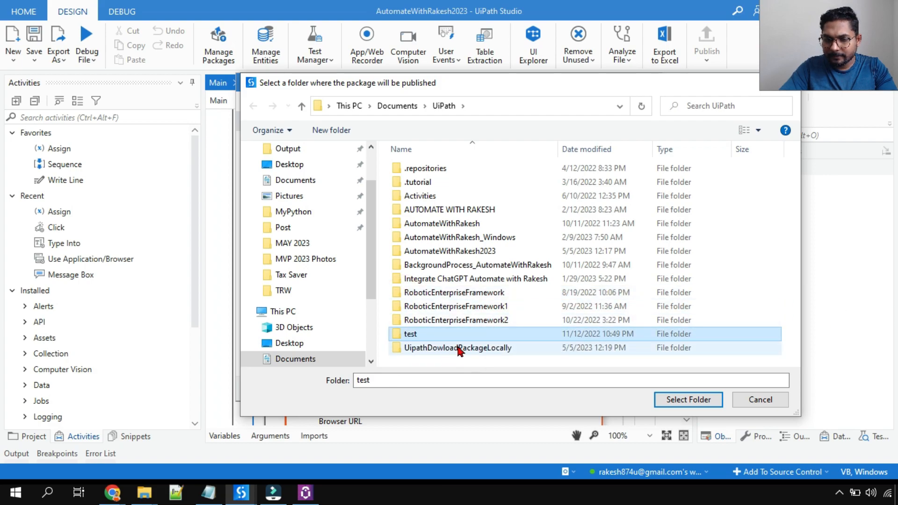
pyautogui.click(687, 400)
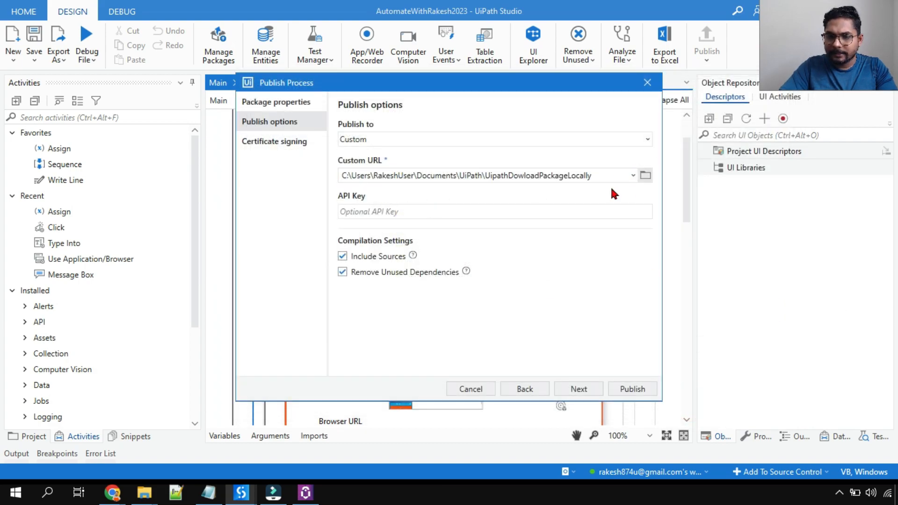
pyautogui.moveTo(580, 295)
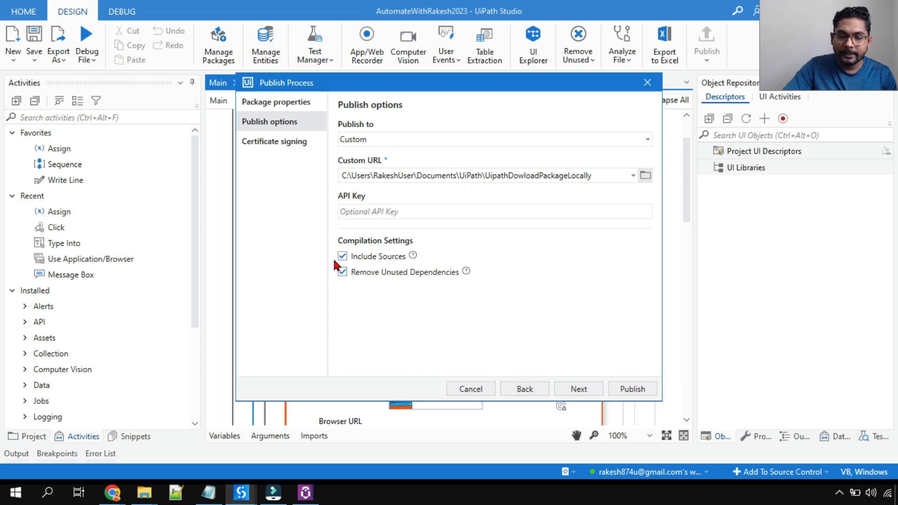
pyautogui.click(342, 256)
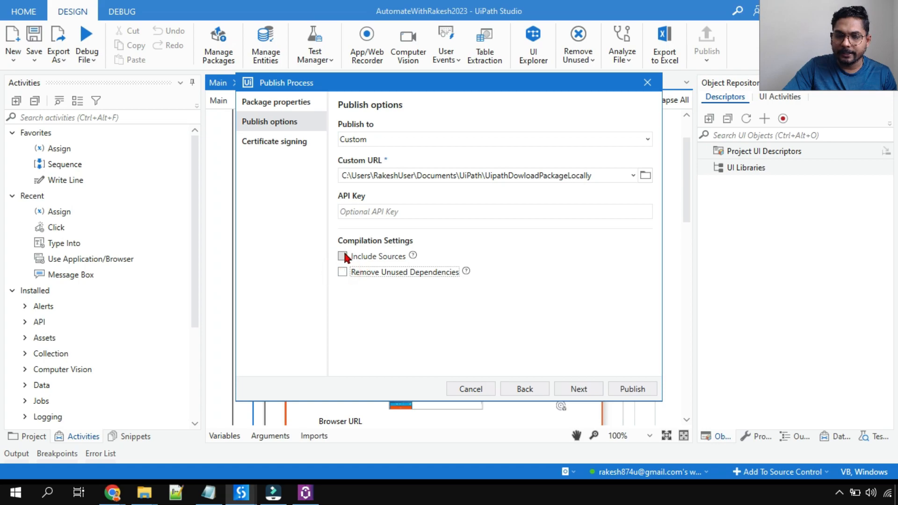
pyautogui.click(343, 271)
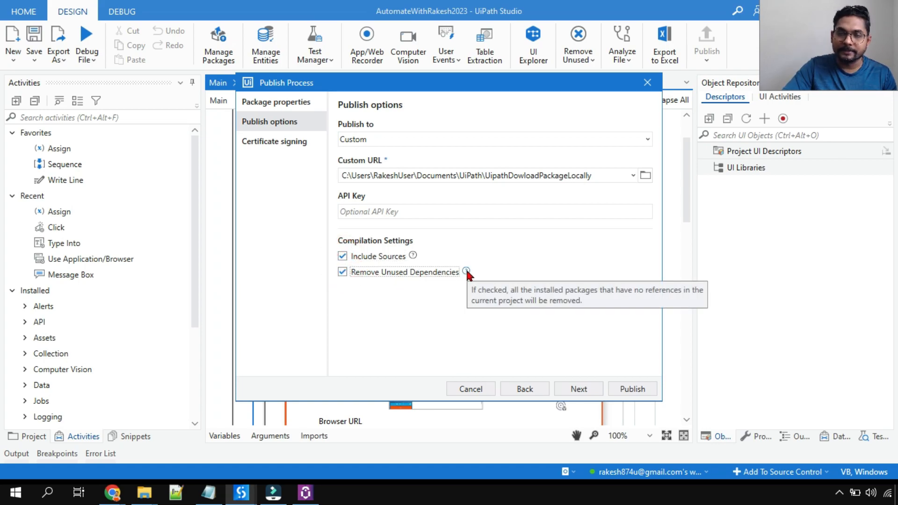
pyautogui.moveTo(447, 318)
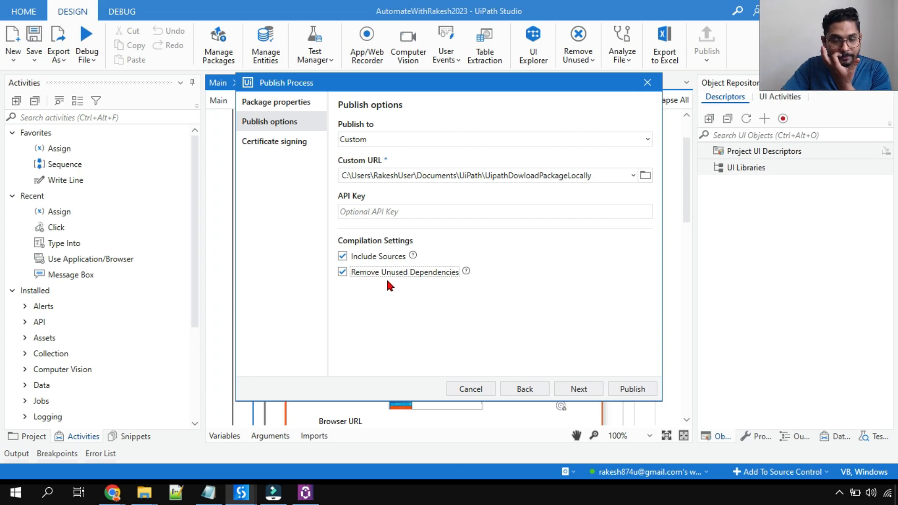
pyautogui.moveTo(443, 284)
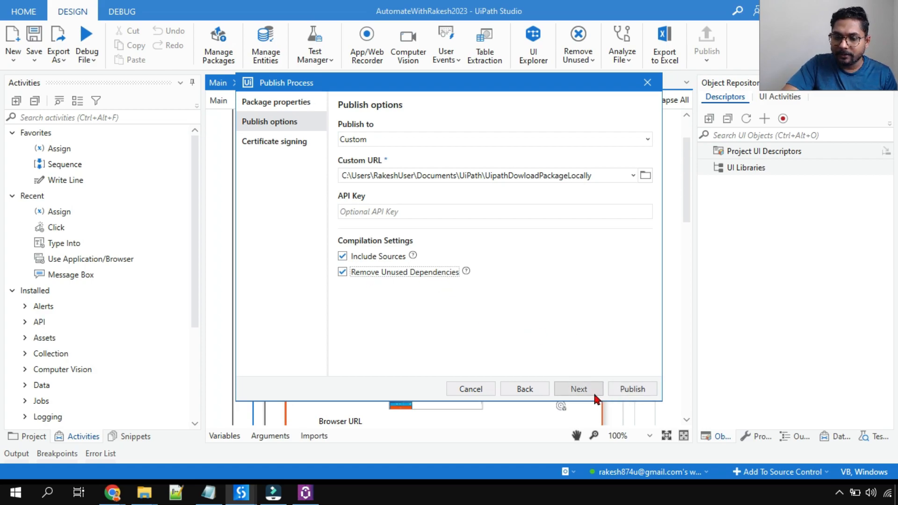
# - Publish version 1.0.3 to the custom folder and open the saved package location
pyautogui.click(578, 390)
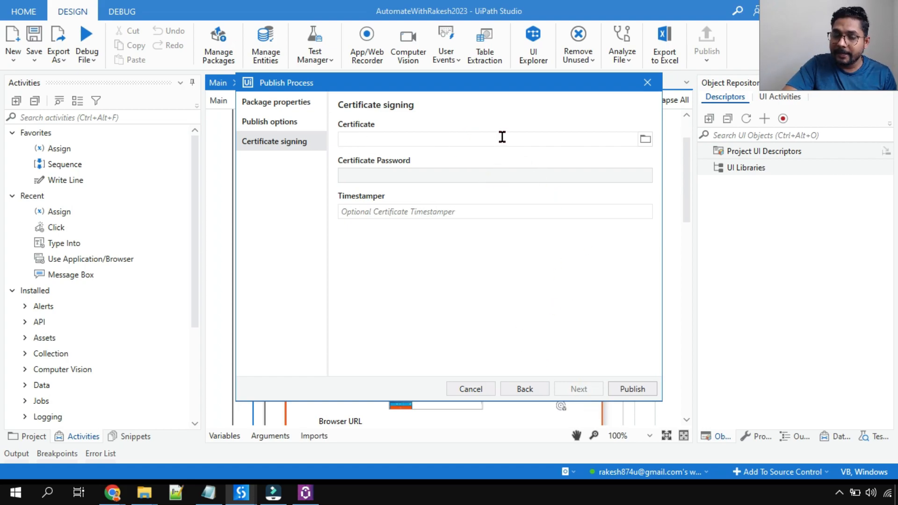
pyautogui.moveTo(502, 162)
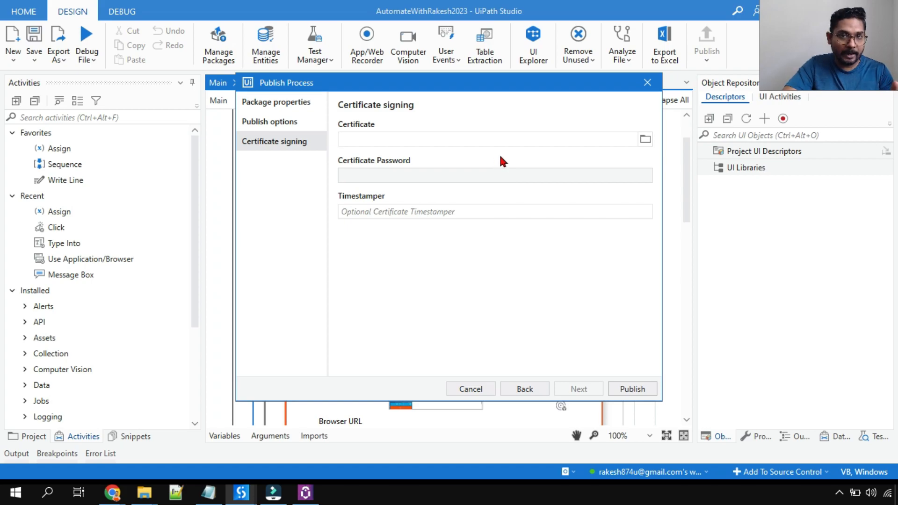
pyautogui.moveTo(633, 388)
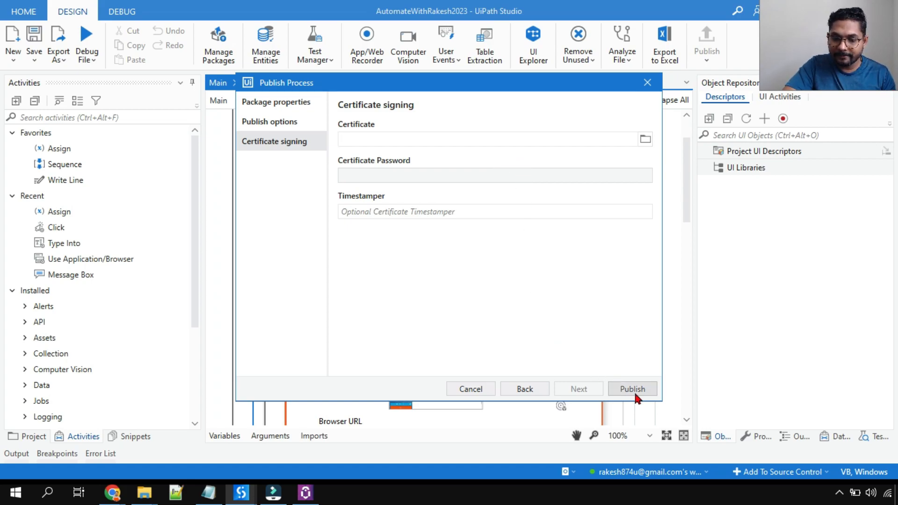
pyautogui.click(525, 389)
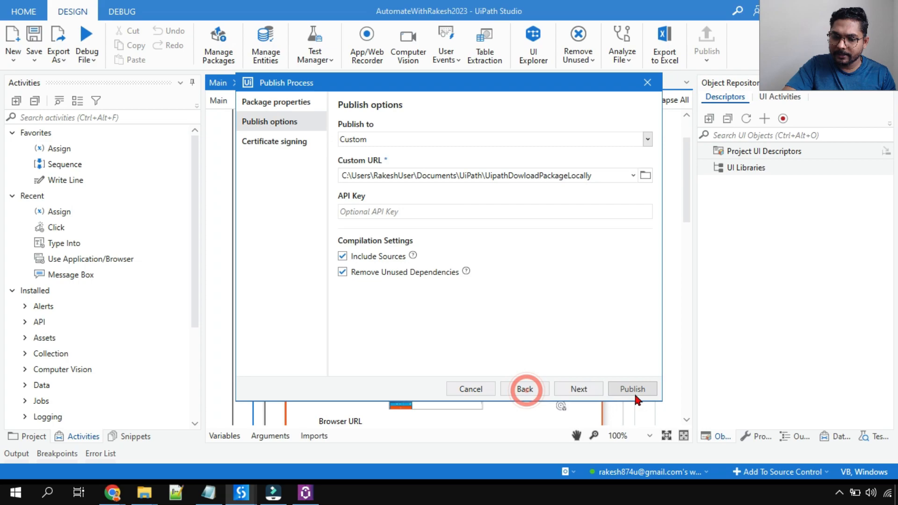
pyautogui.click(632, 388)
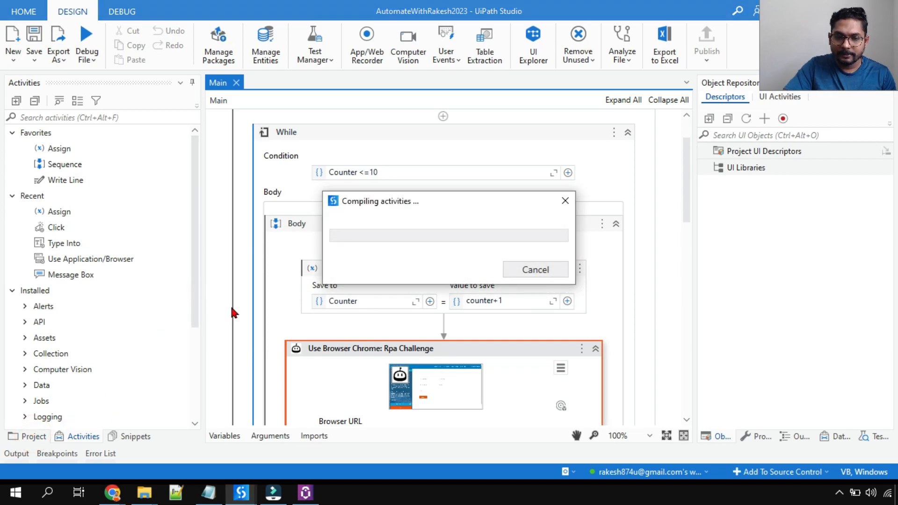
pyautogui.moveTo(192, 331)
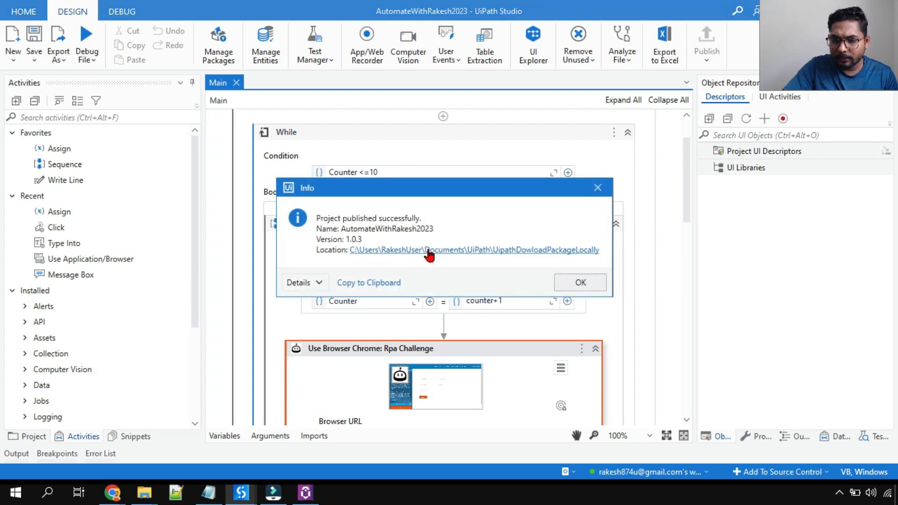
pyautogui.click(474, 250)
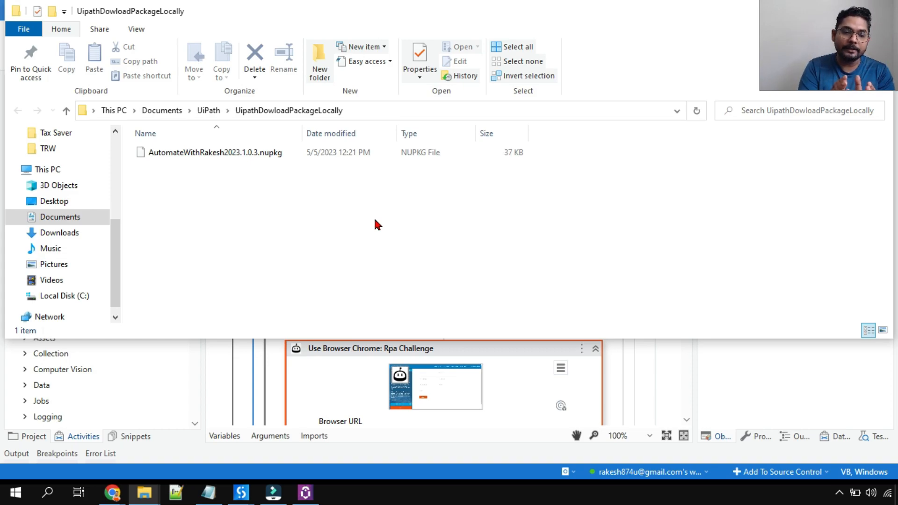
pyautogui.moveTo(275, 172)
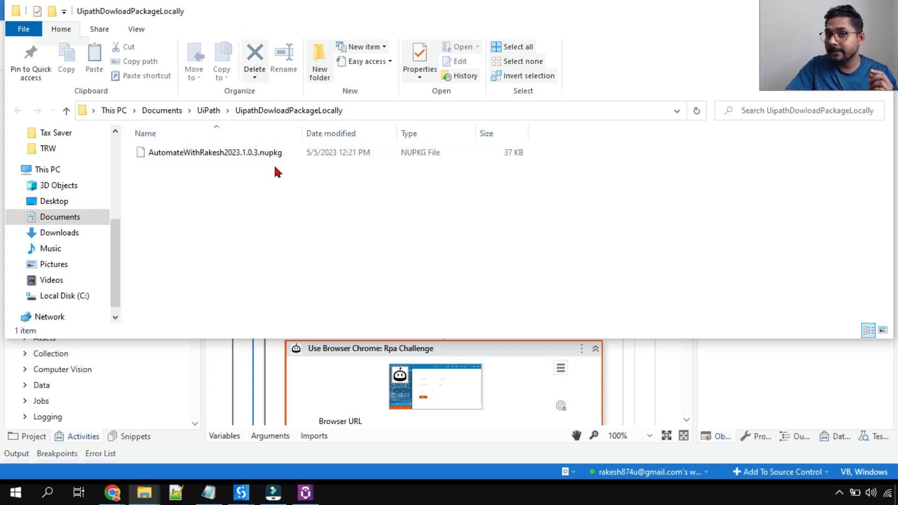
pyautogui.click(215, 153)
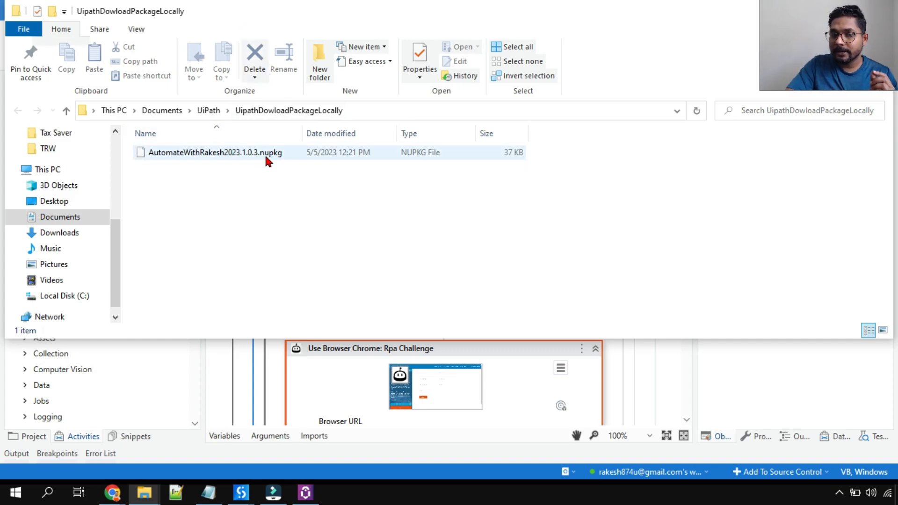
pyautogui.moveTo(273, 157)
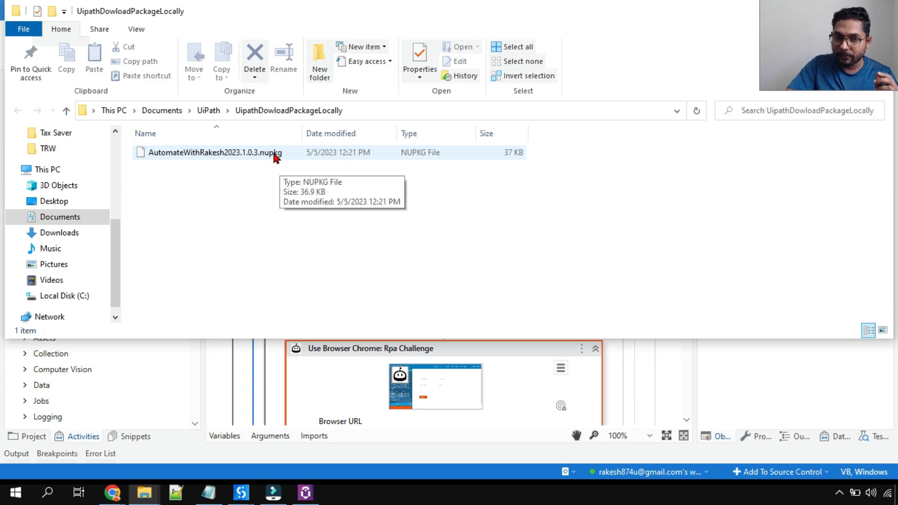
pyautogui.moveTo(275, 161)
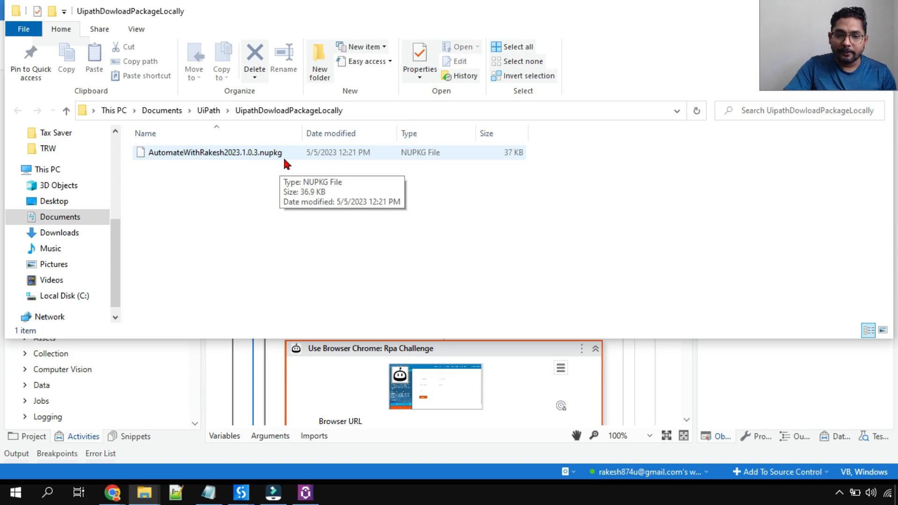
pyautogui.moveTo(224, 158)
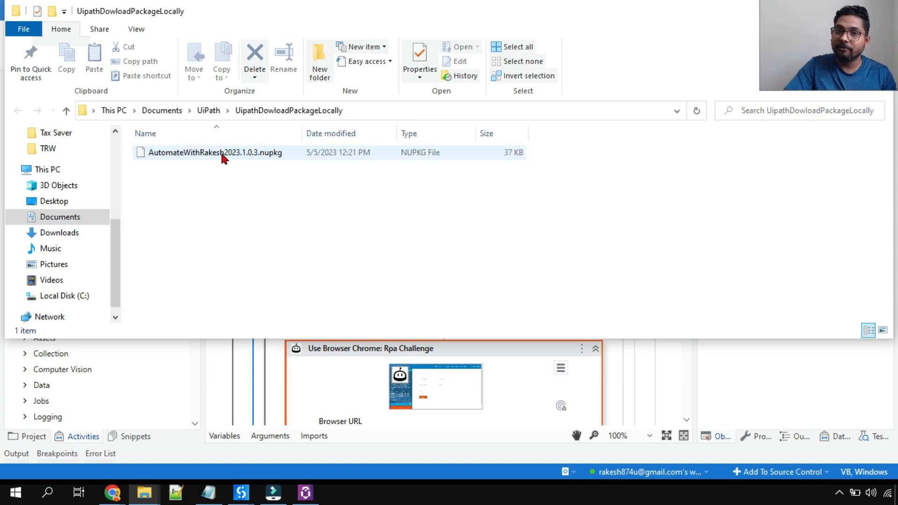
pyautogui.moveTo(220, 152)
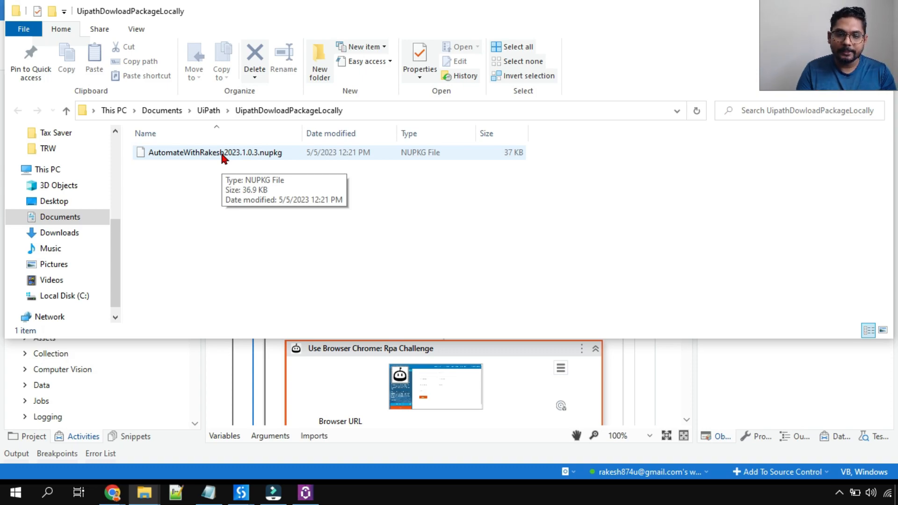
pyautogui.moveTo(280, 172)
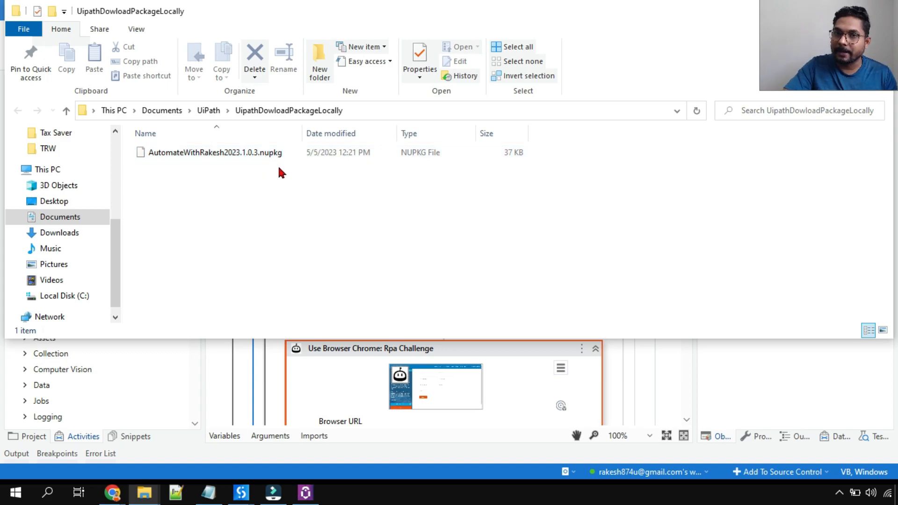
pyautogui.moveTo(292, 180)
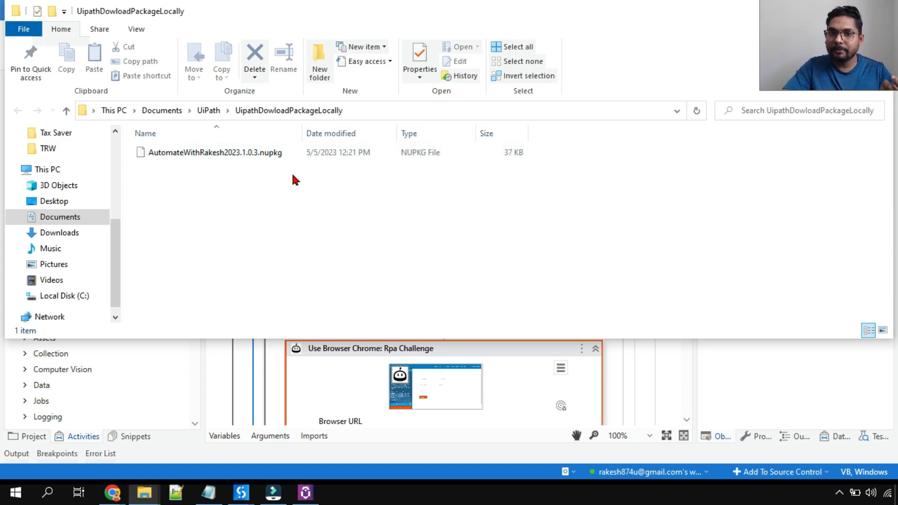
# - Switch to Orchestrator in Chrome, go to the tenant Packages list and start an upload
pyautogui.click(214, 153)
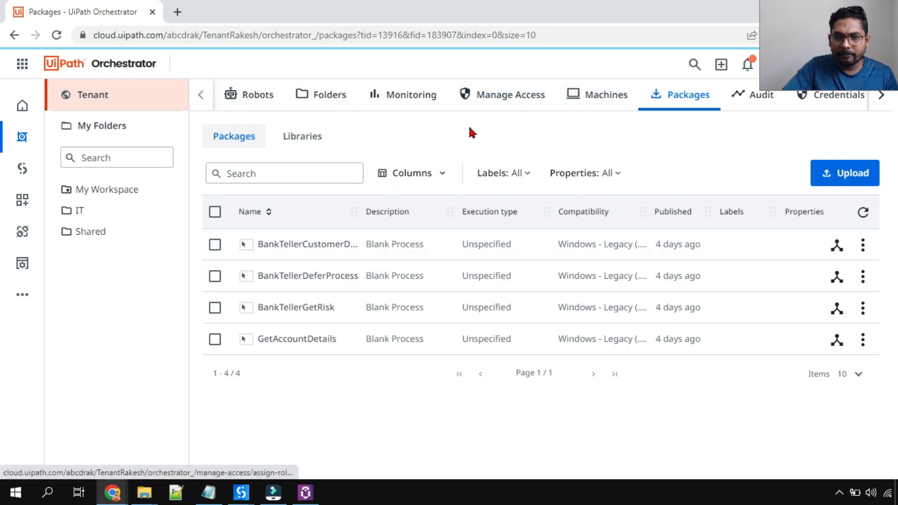
pyautogui.moveTo(103, 106)
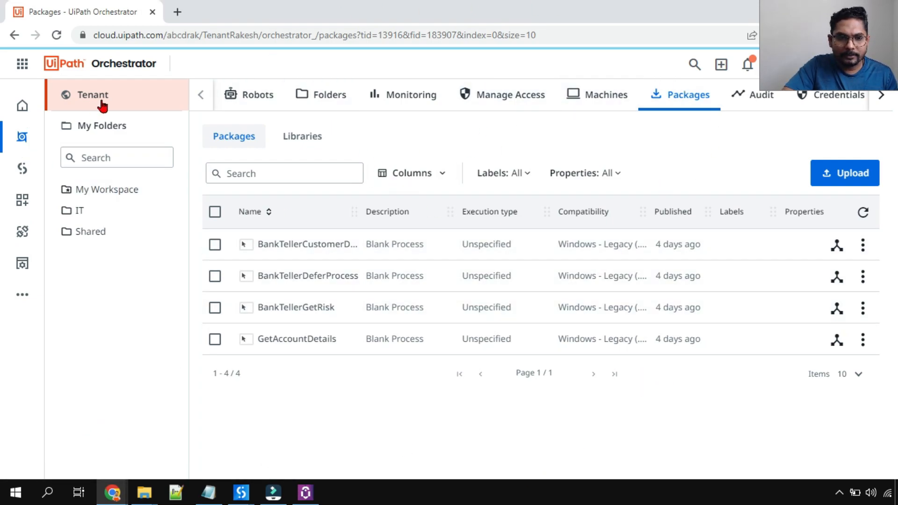
pyautogui.click(258, 95)
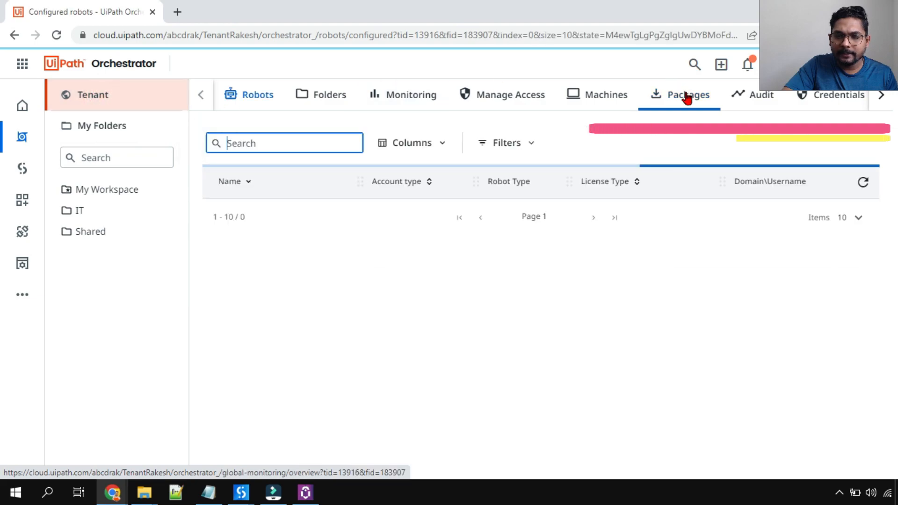
pyautogui.click(687, 94)
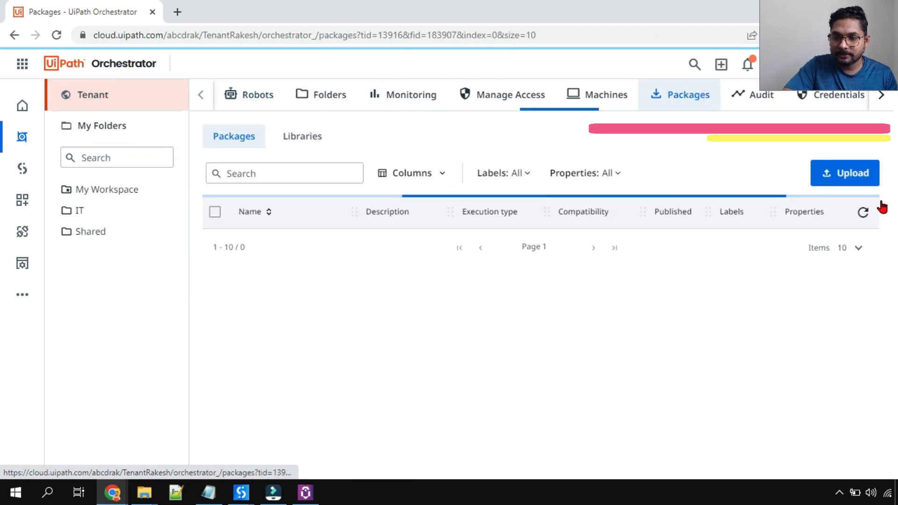
pyautogui.click(844, 174)
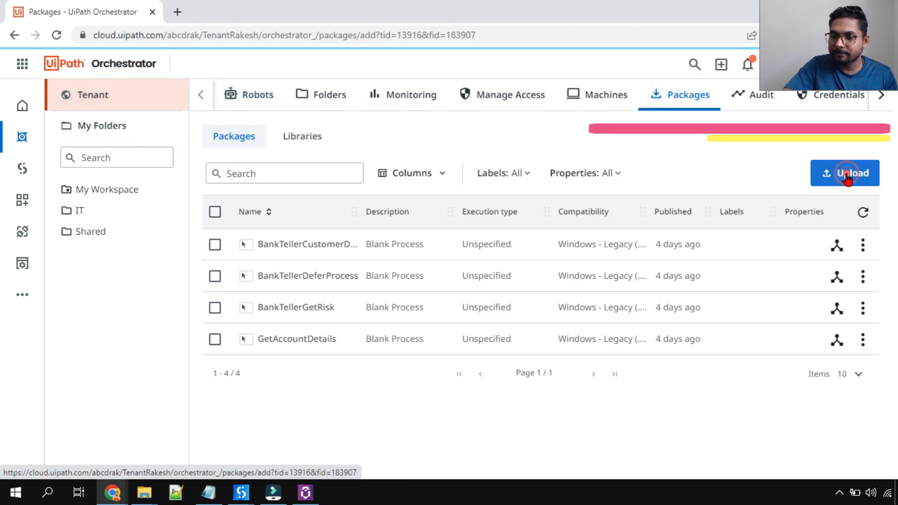
# - Browse to AutomateWithRakesh2023.1.0.3.nupkg in UipathDowloadPackageLocally and upload it to the Packages list
pyautogui.click(845, 173)
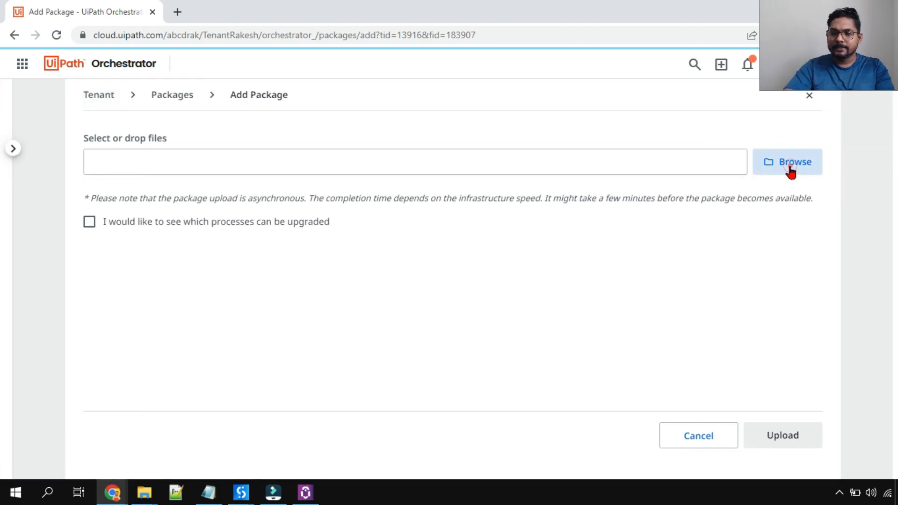
pyautogui.click(787, 162)
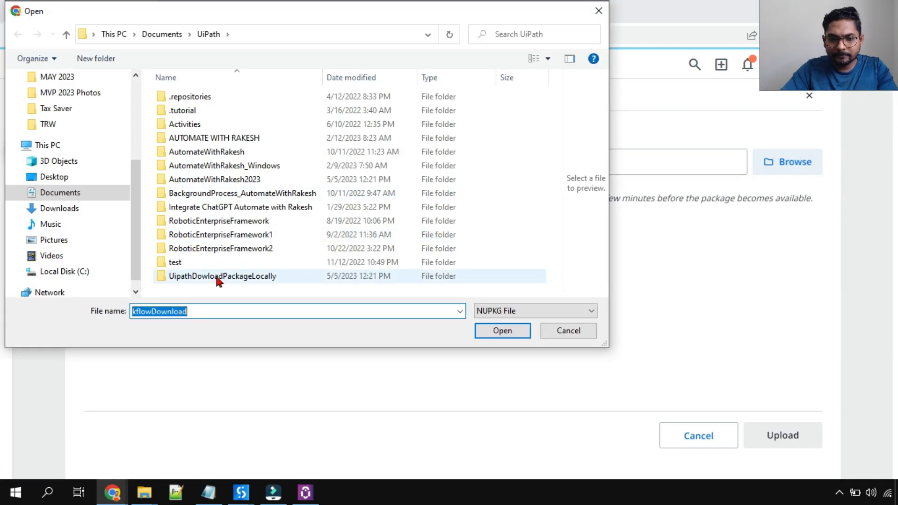
pyautogui.doubleClick(223, 275)
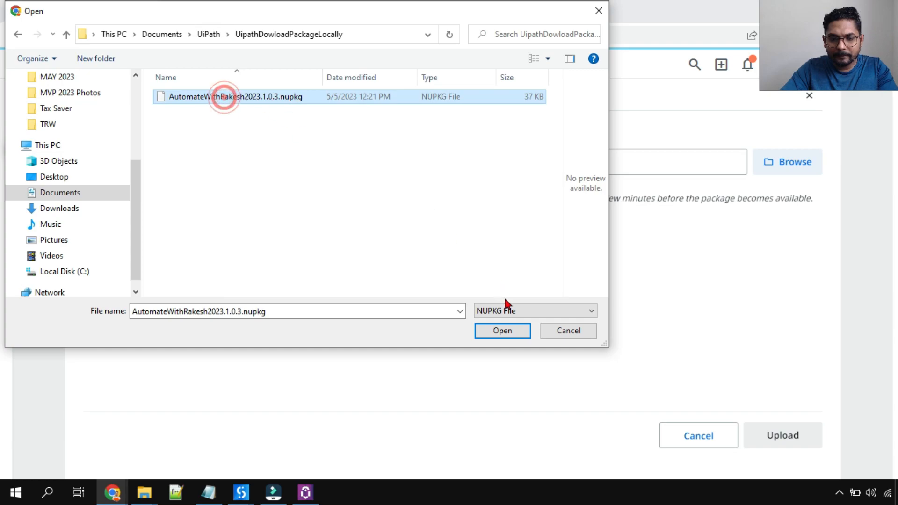
pyautogui.click(501, 330)
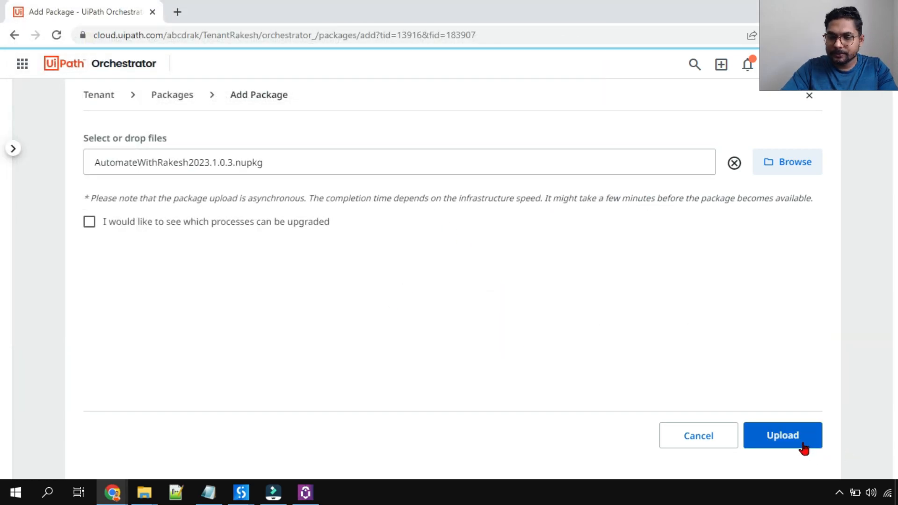
pyautogui.click(782, 435)
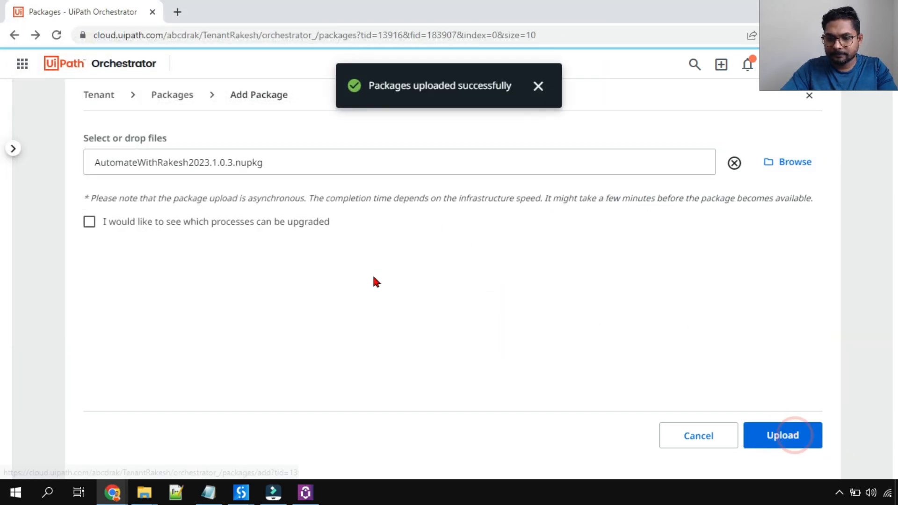
pyautogui.click(782, 435)
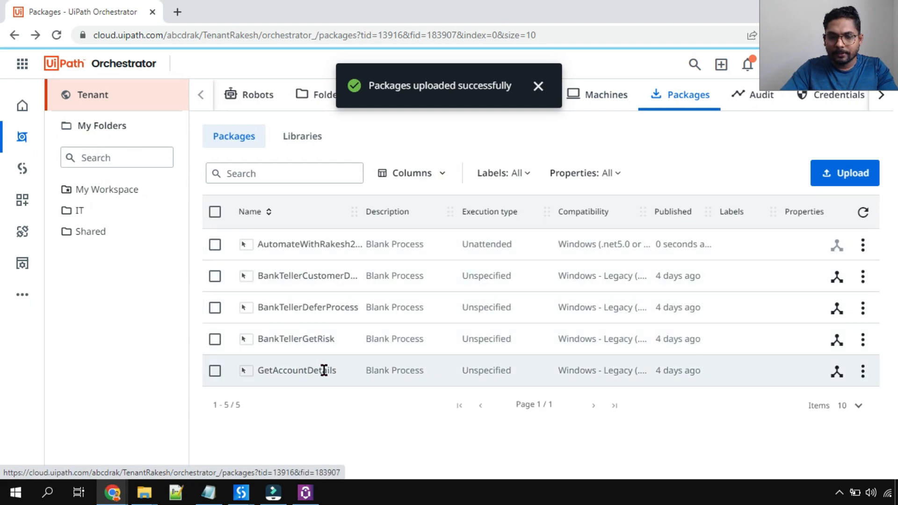